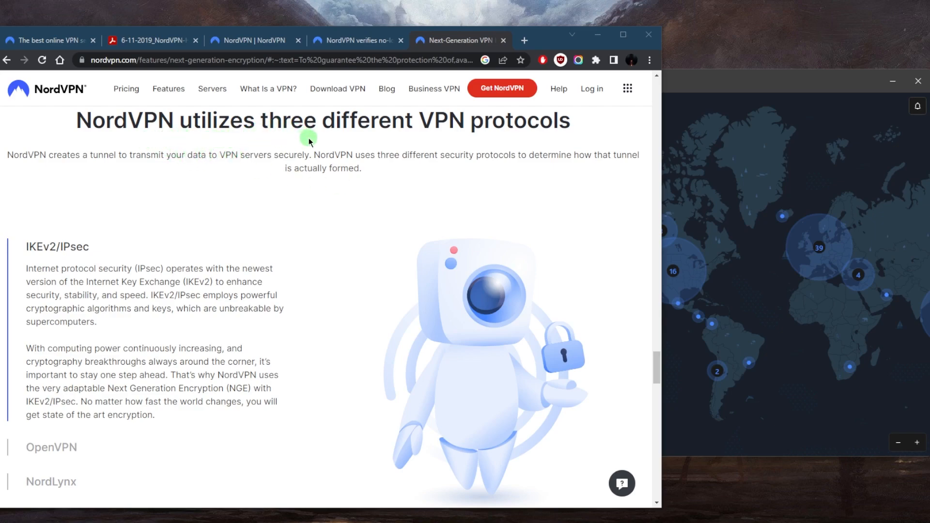
mouse_move(297, 168)
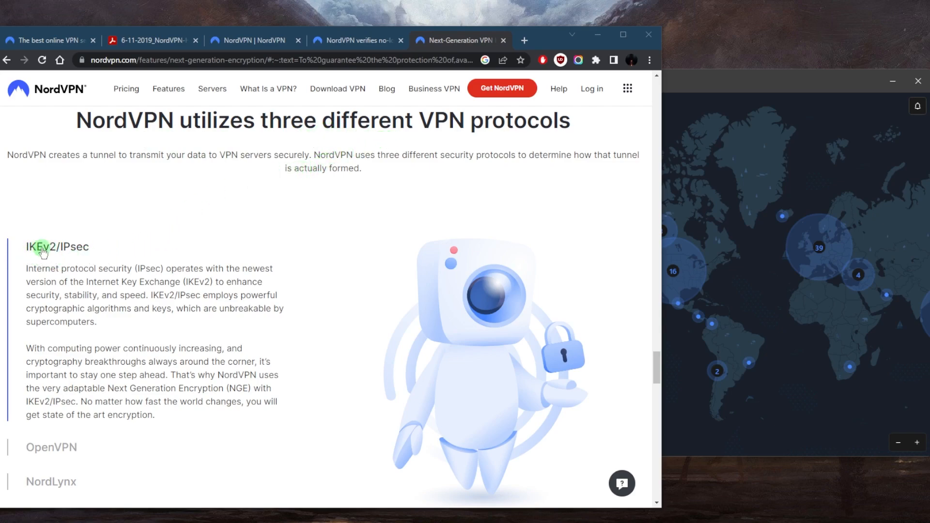
Step: Scroll the encryption page down to the IKEv2/IPsec, OpenVPN and NordLynx protocols section
scroll("down", 3)
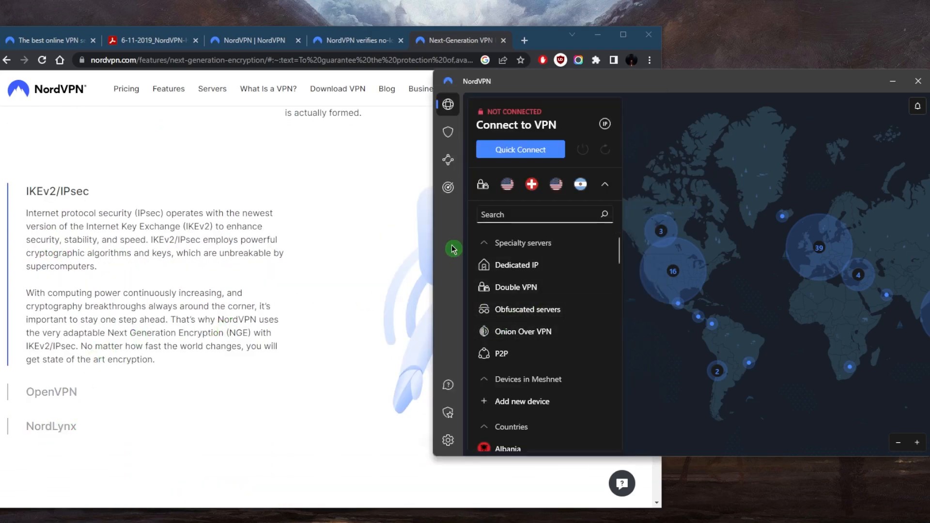
left_click(447, 440)
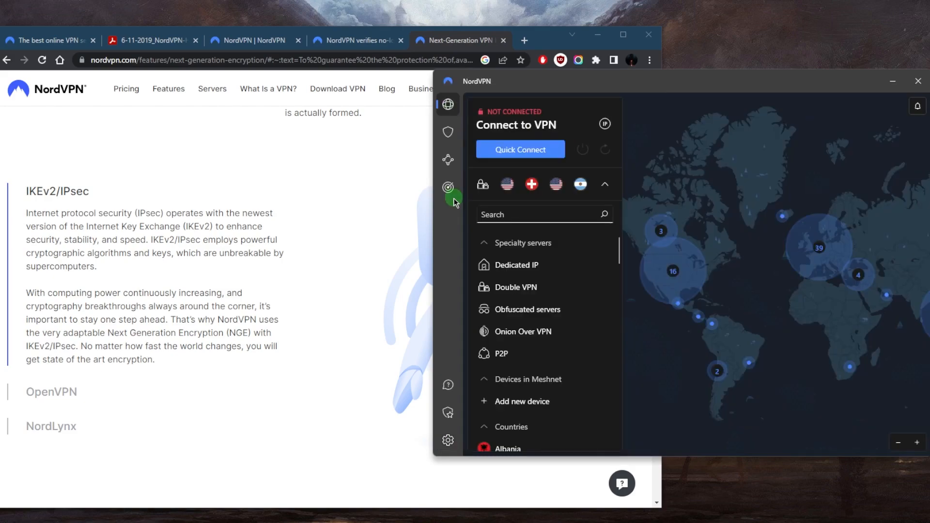
mouse_move(208, 274)
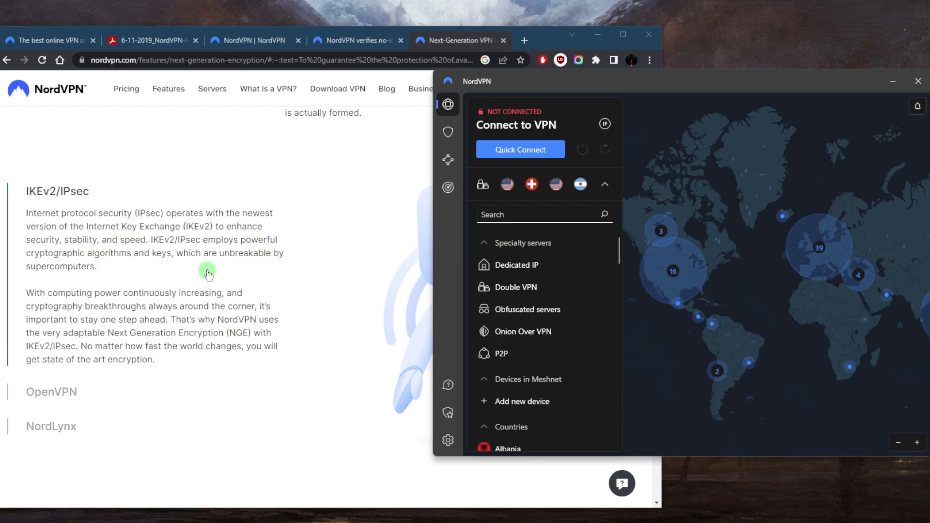
mouse_move(233, 273)
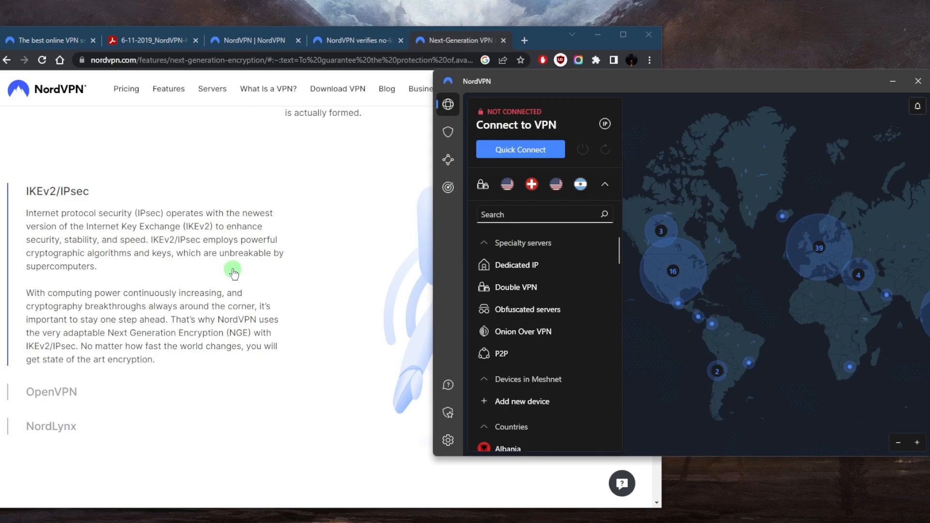
mouse_move(256, 263)
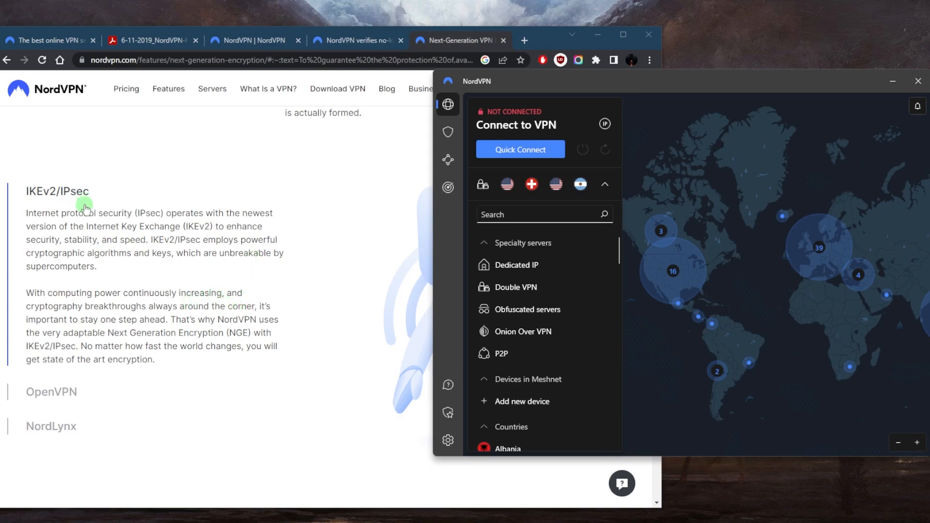
mouse_move(107, 261)
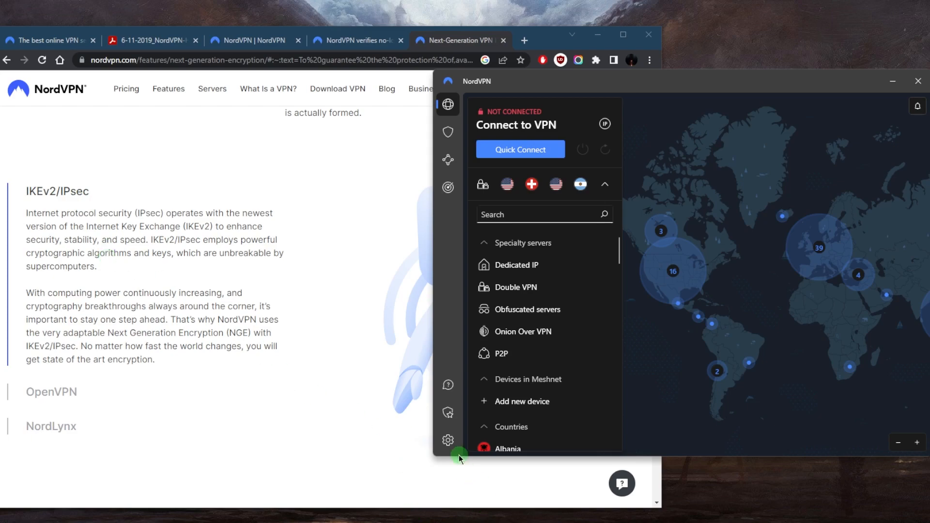
Step: Open NordVPN's Connection settings and list the VPN protocol choices
left_click(447, 440)
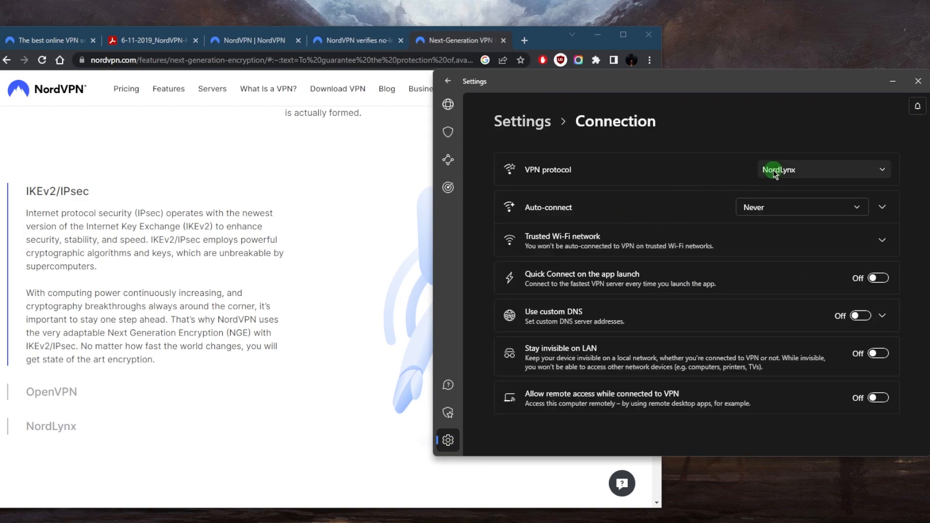
left_click(823, 169)
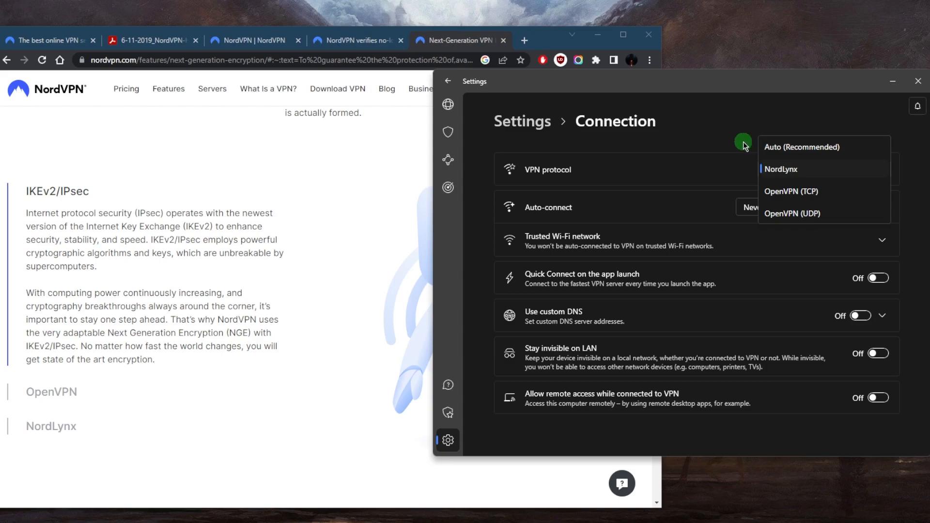
mouse_move(782, 170)
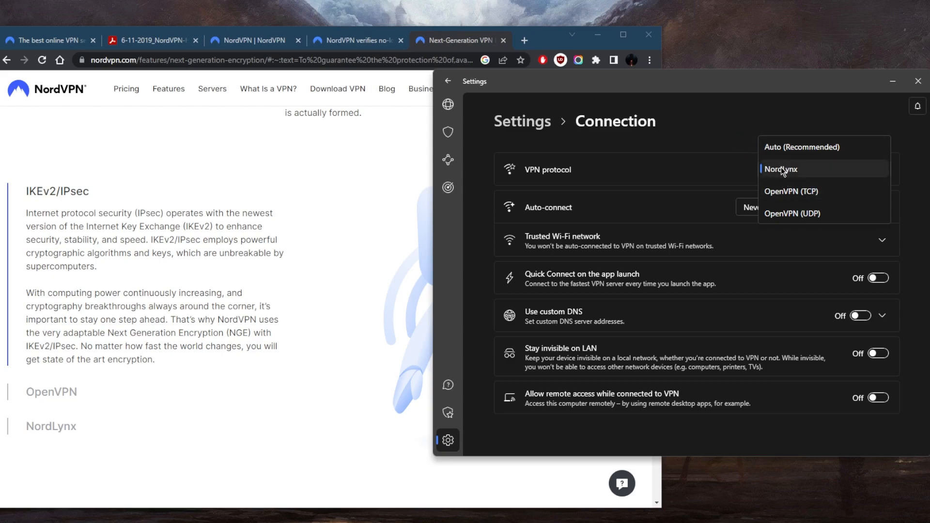
mouse_move(794, 208)
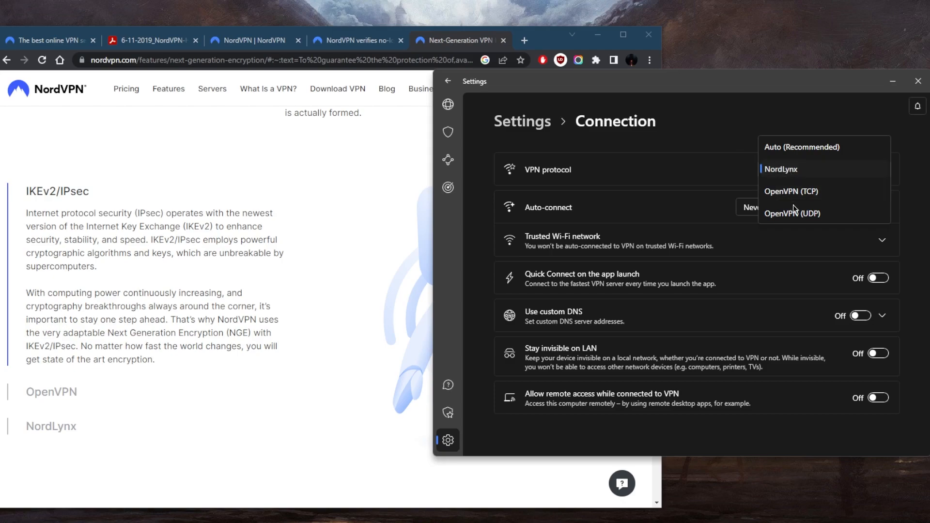
mouse_move(794, 213)
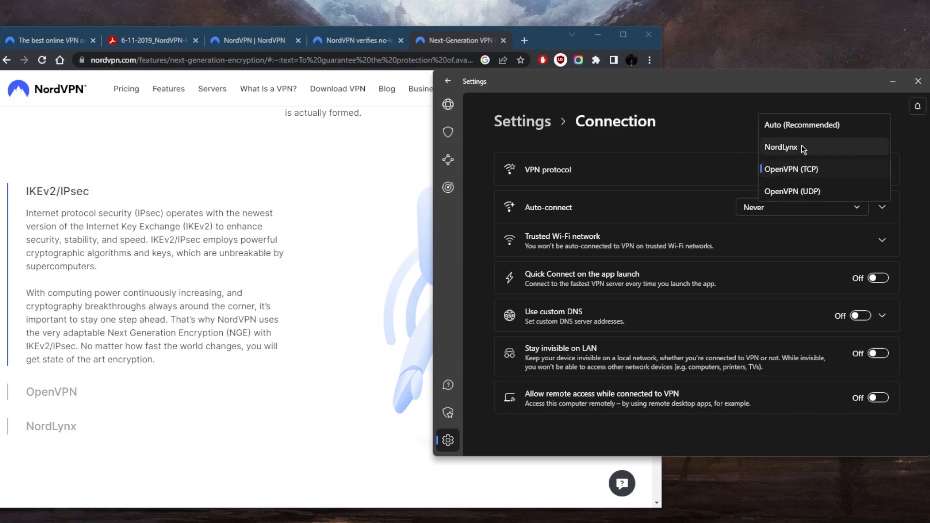
Step: Select NordLynx in the VPN protocol dropdown
left_click(780, 147)
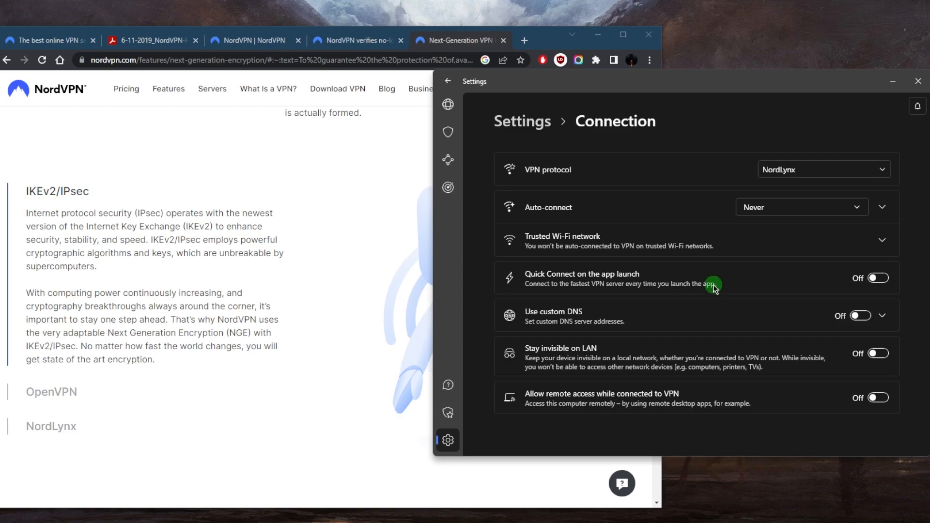
mouse_move(448, 105)
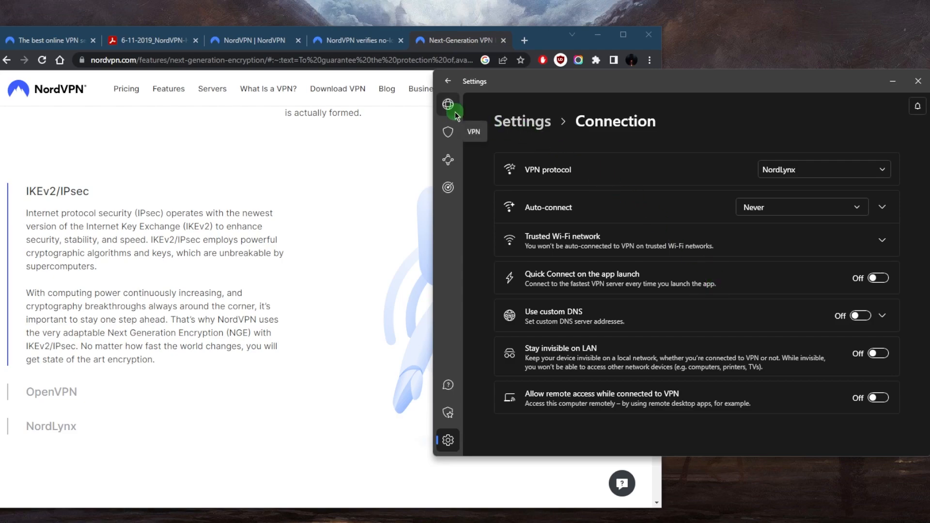
Step: Return to the VPN screen and show the Obfuscated servers connection options
left_click(448, 104)
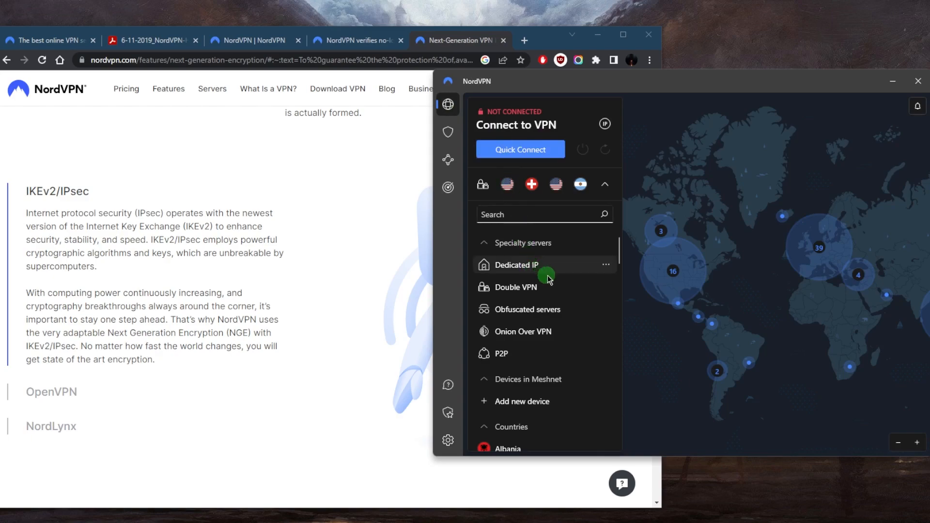
mouse_move(649, 268)
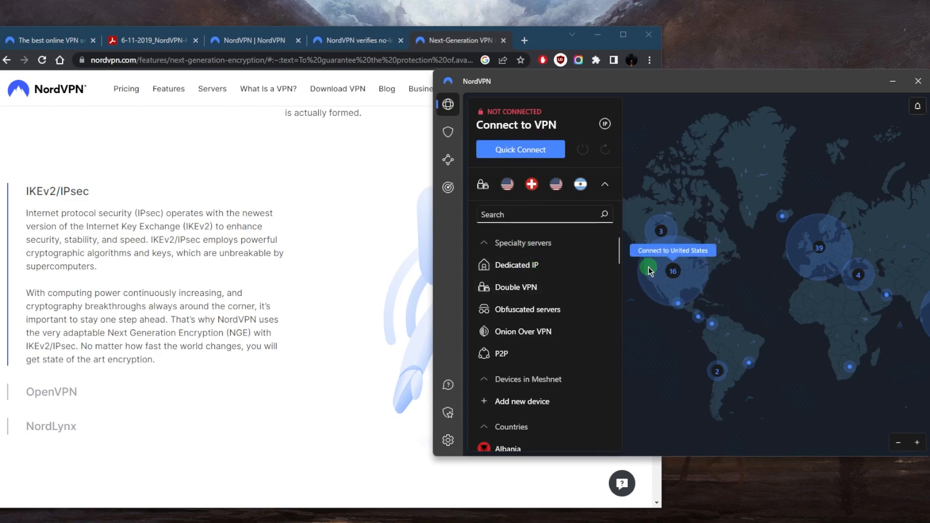
mouse_move(568, 328)
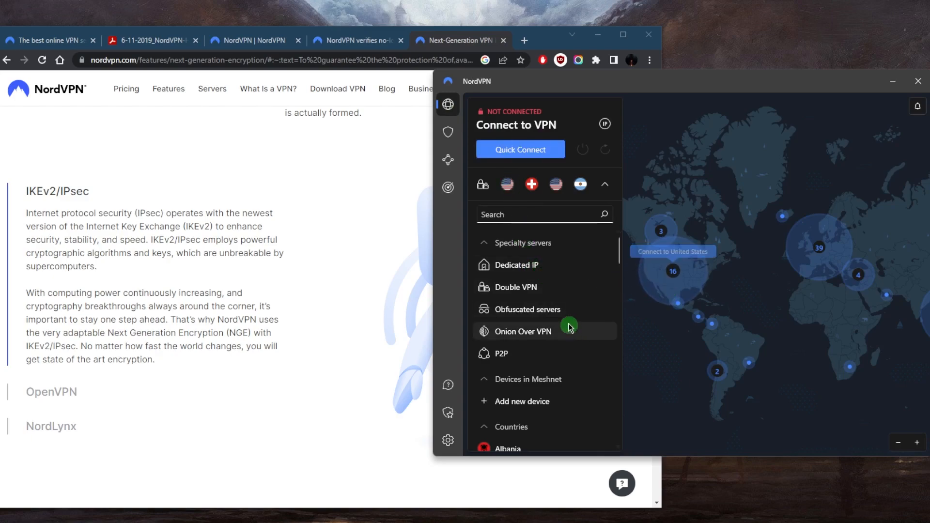
mouse_move(552, 290)
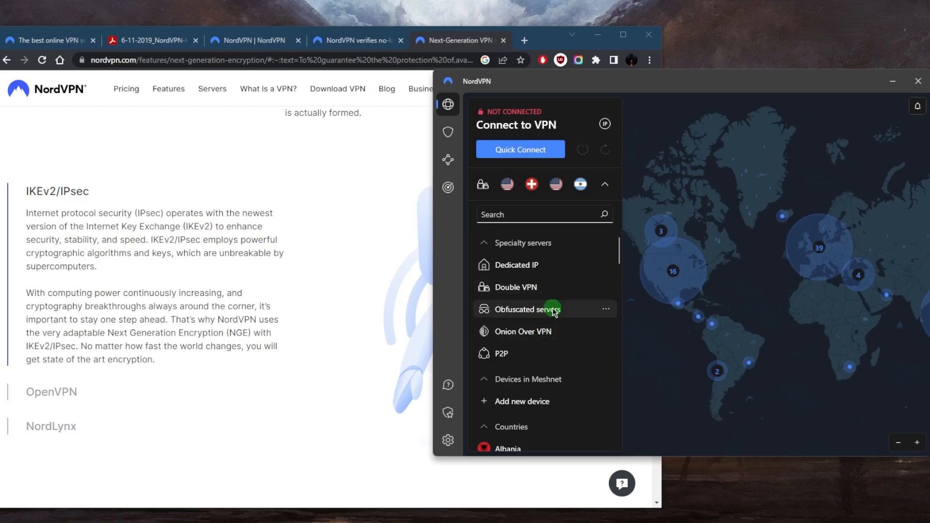
mouse_move(565, 308)
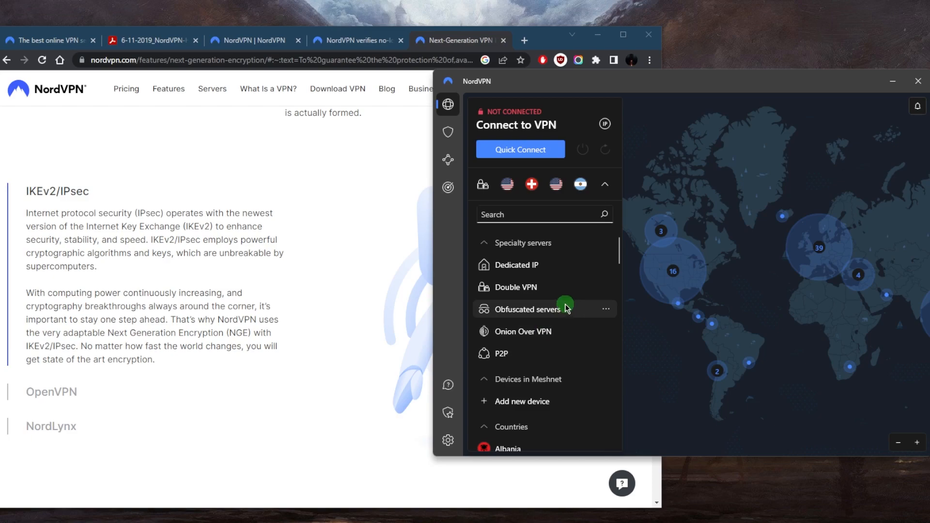
mouse_move(605, 309)
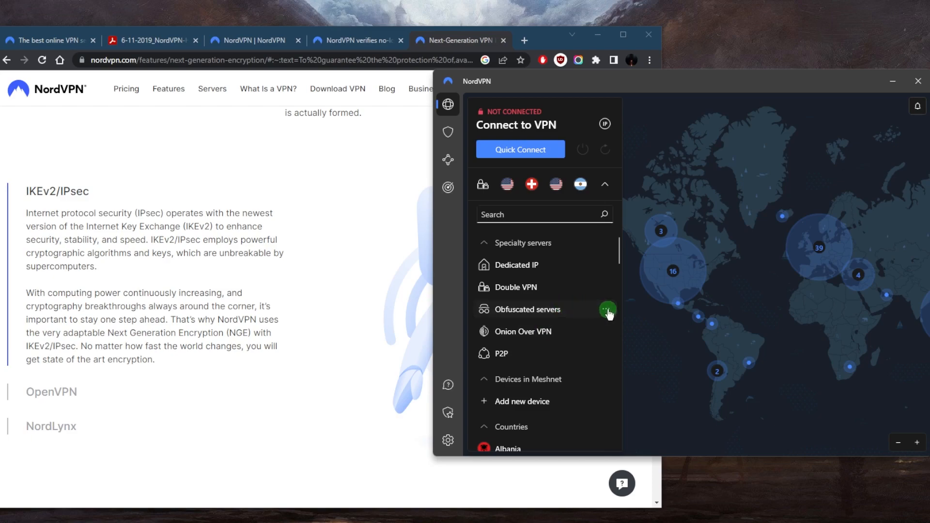
left_click(607, 310)
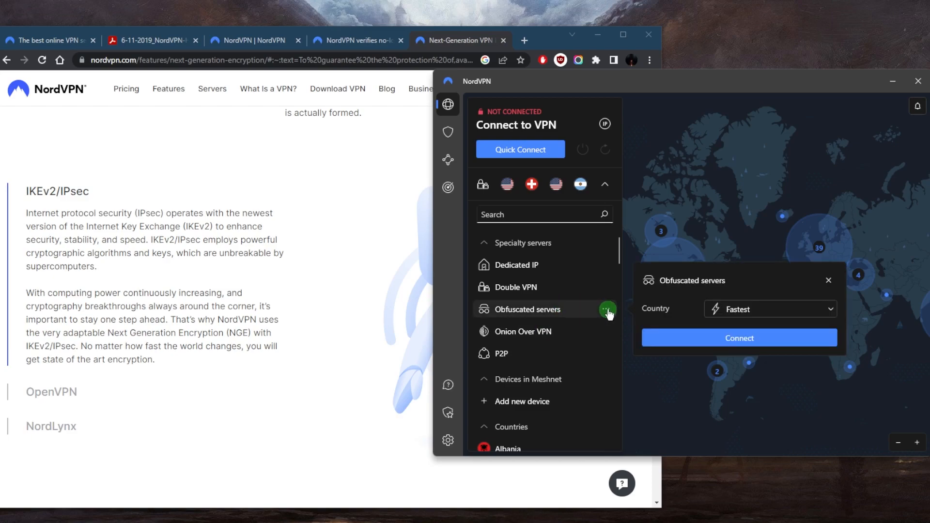
mouse_move(663, 301)
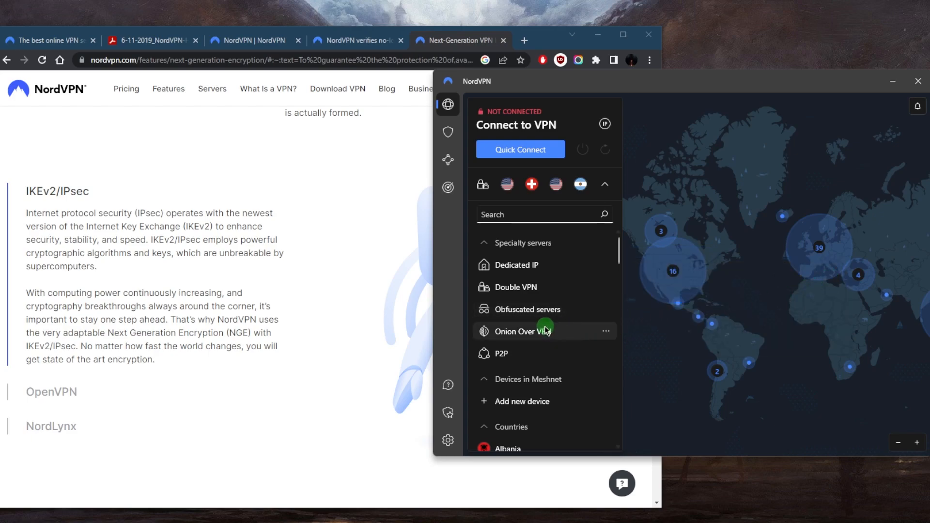
mouse_move(586, 332)
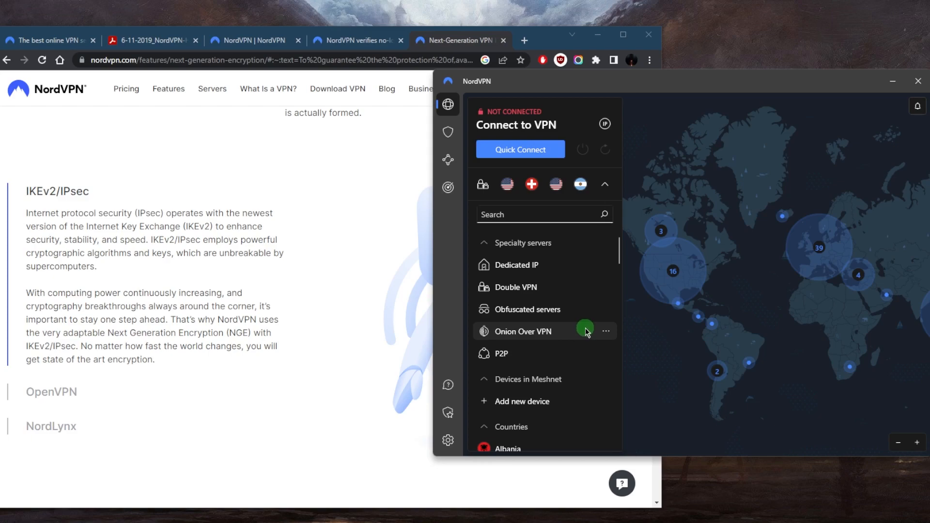
mouse_move(448, 440)
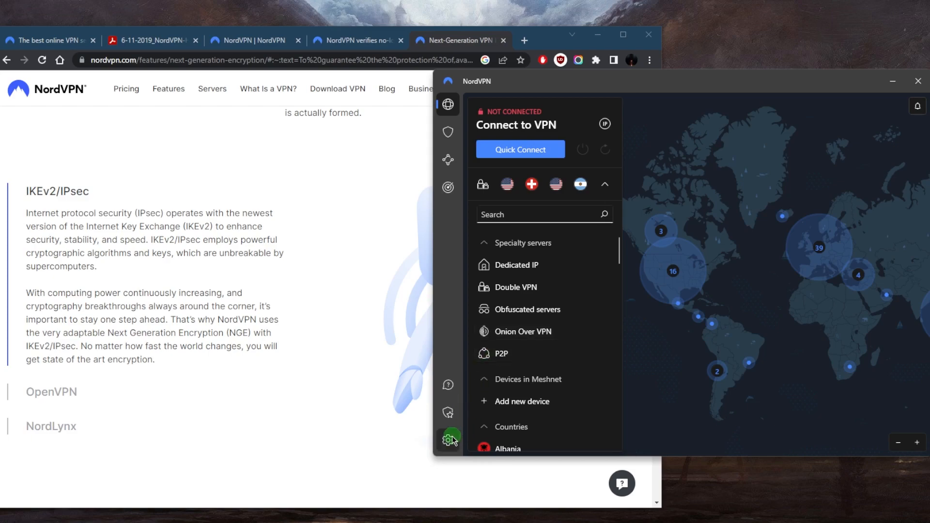
left_click(447, 440)
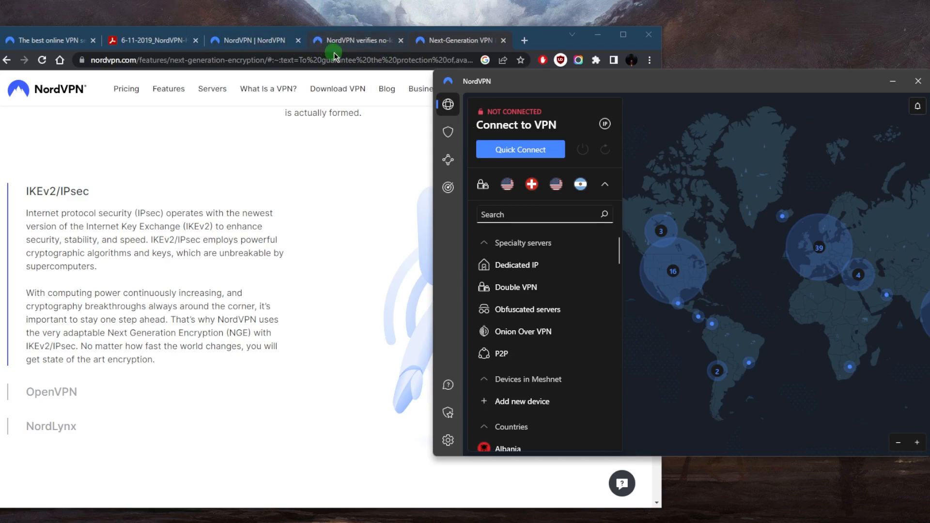
Step: Switch to the 'NordVPN verifies no-logs' tab, glance at the PDF, and return
left_click(354, 40)
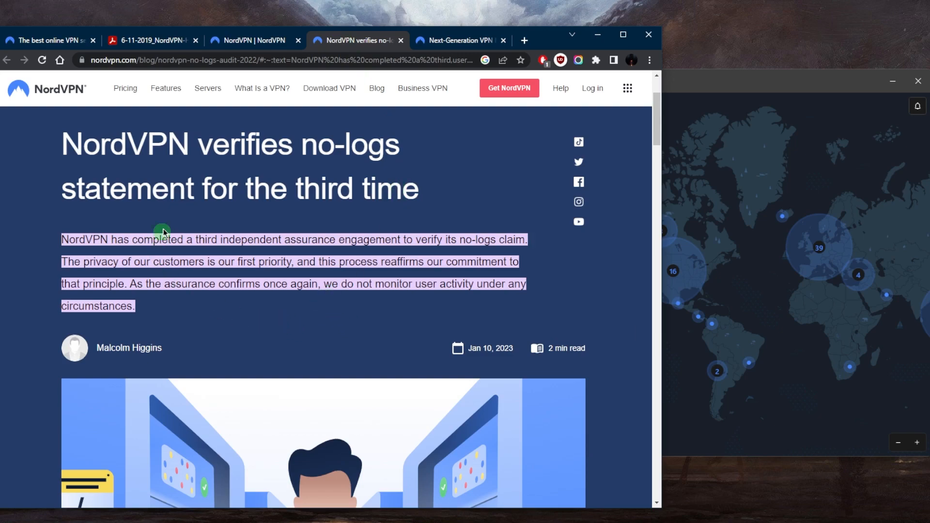
mouse_move(383, 180)
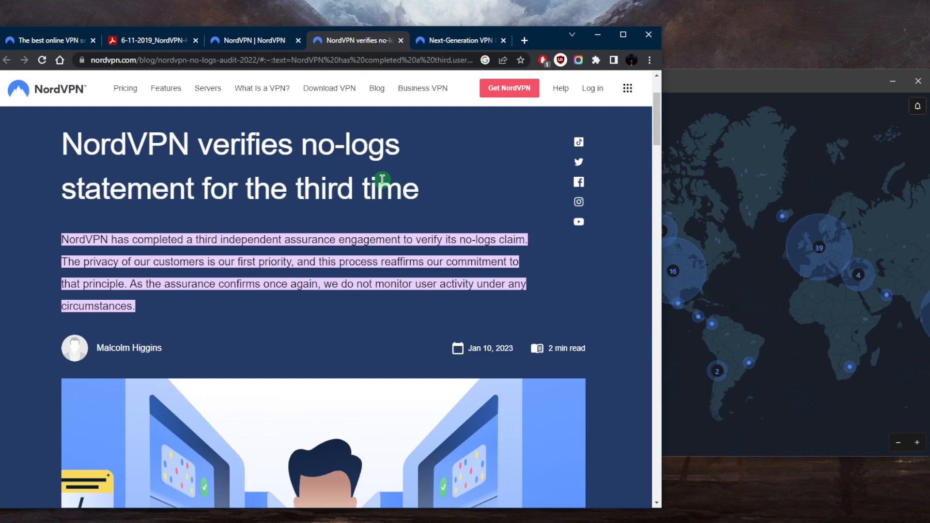
mouse_move(396, 97)
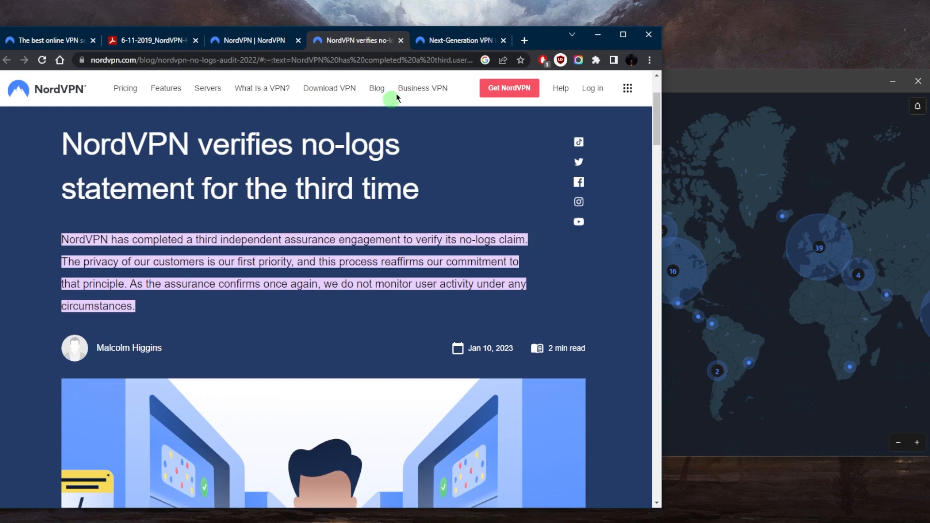
mouse_move(431, 99)
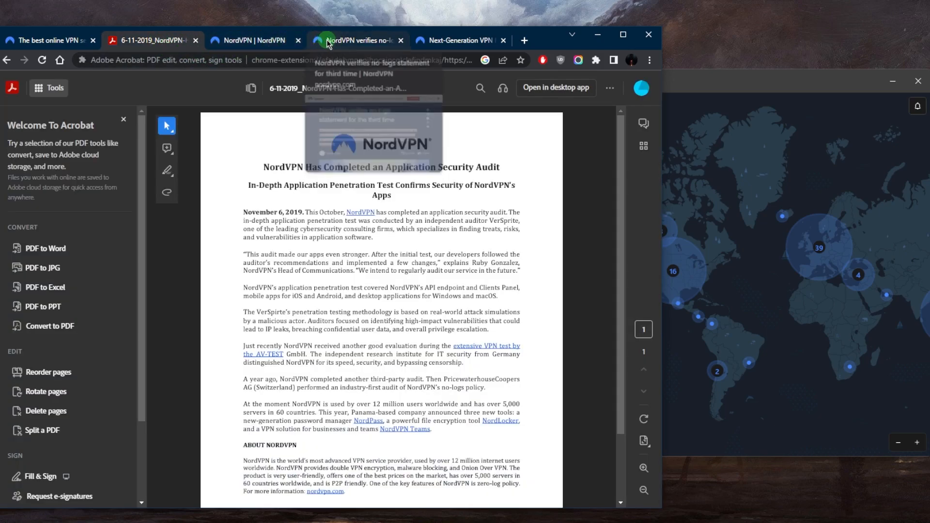
left_click(356, 40)
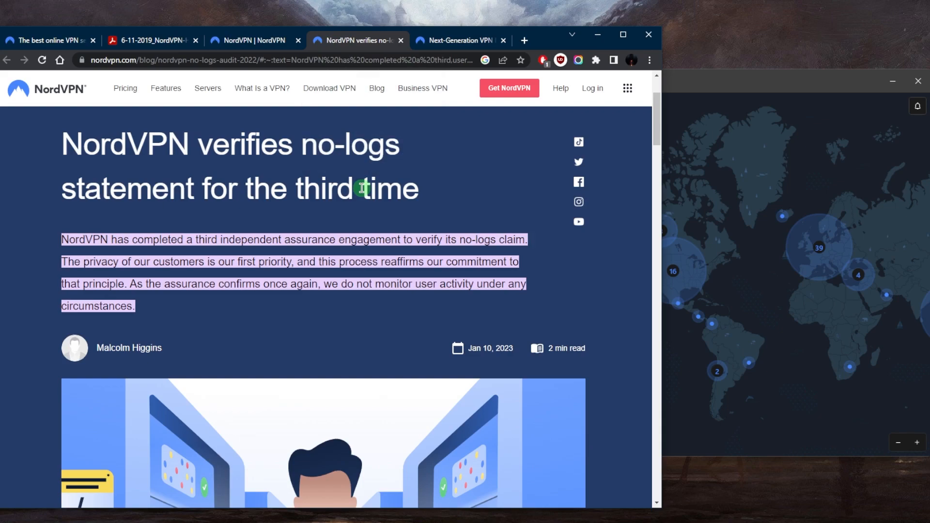
mouse_move(634, 251)
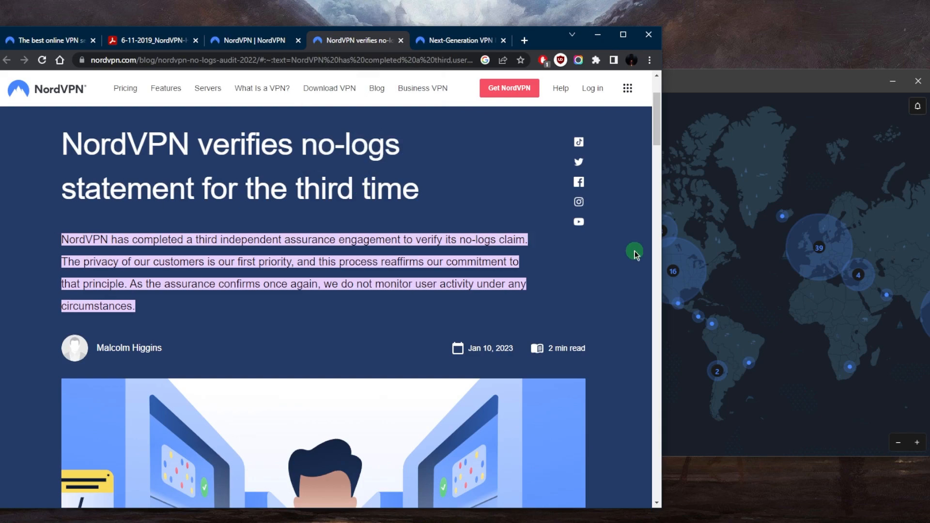